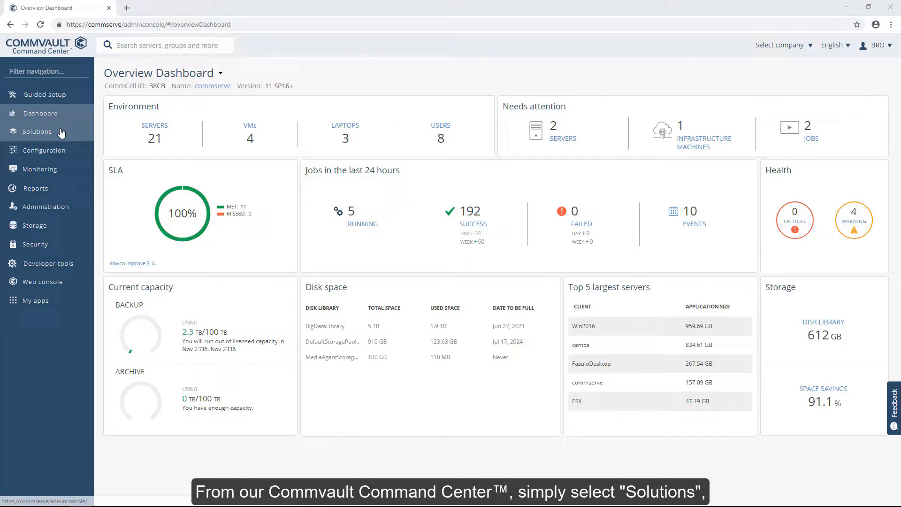
- Go to Solutions > Databases > DB Instances to list the orcl2 and orcl instances
click(37, 132)
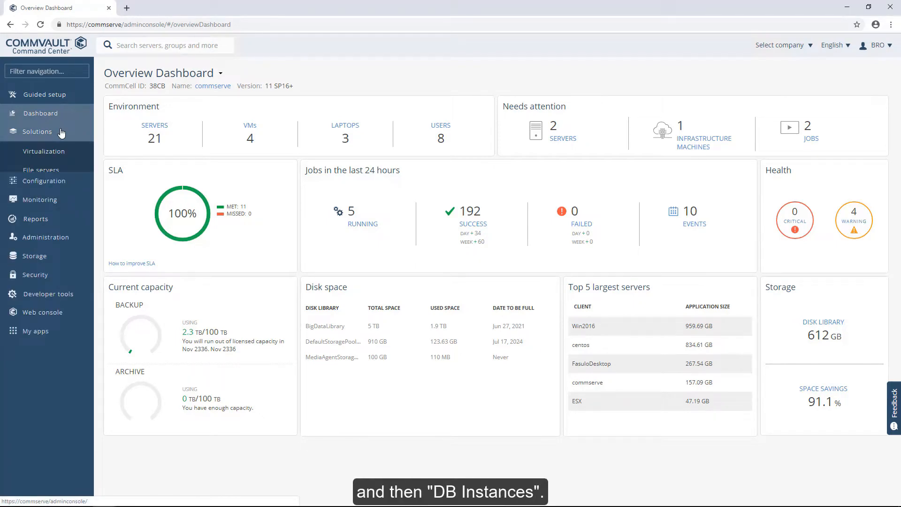
click(40, 188)
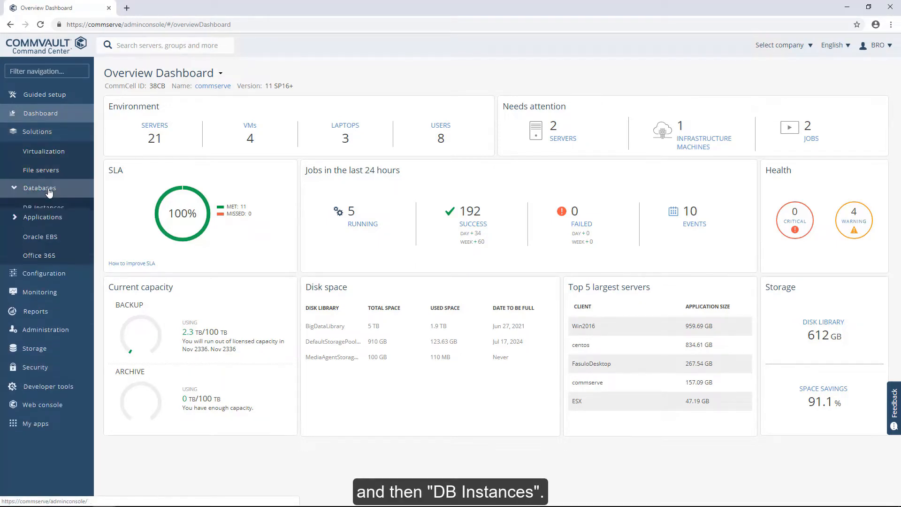
click(43, 207)
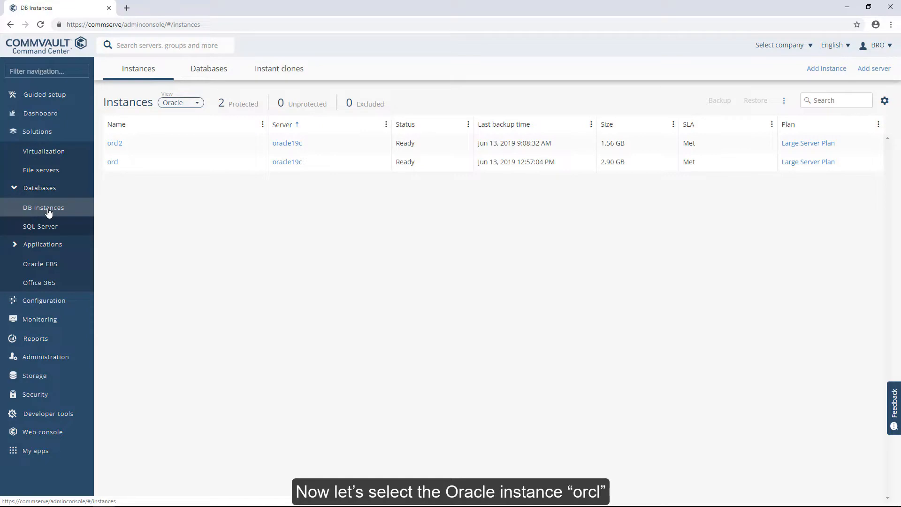
- Restore the orcl instance from the June 13, 2019 recovery point, showing CDB$ROOT, ORCLPDB and PDB$SEED
click(112, 161)
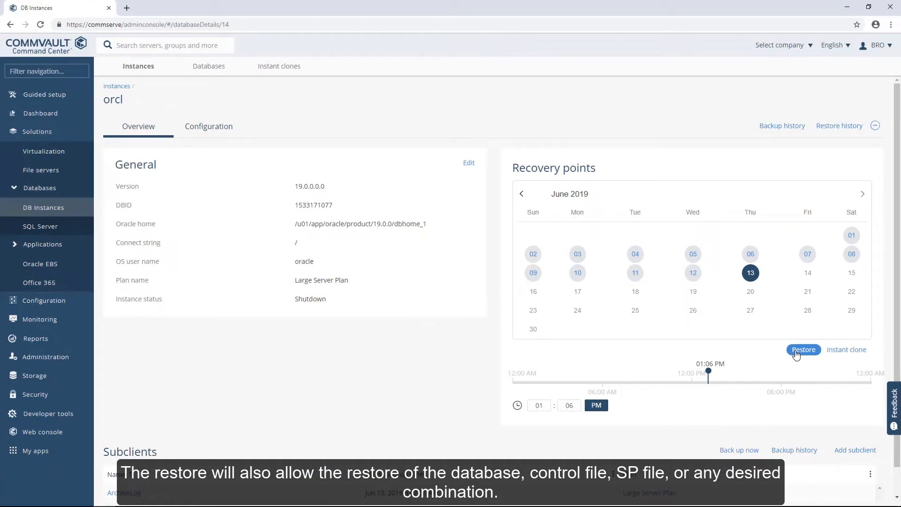
click(803, 349)
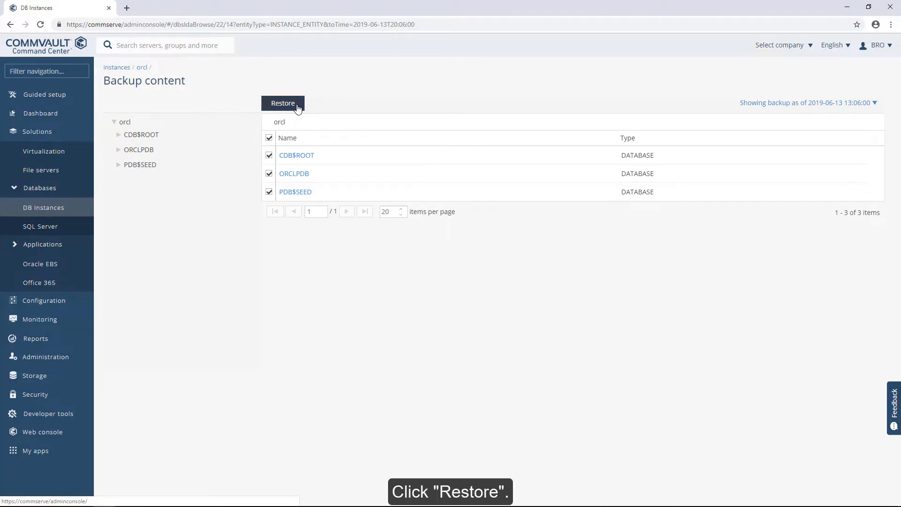
- Open Restore options for the selected orcl databases, then switch to the RMAN session
click(282, 103)
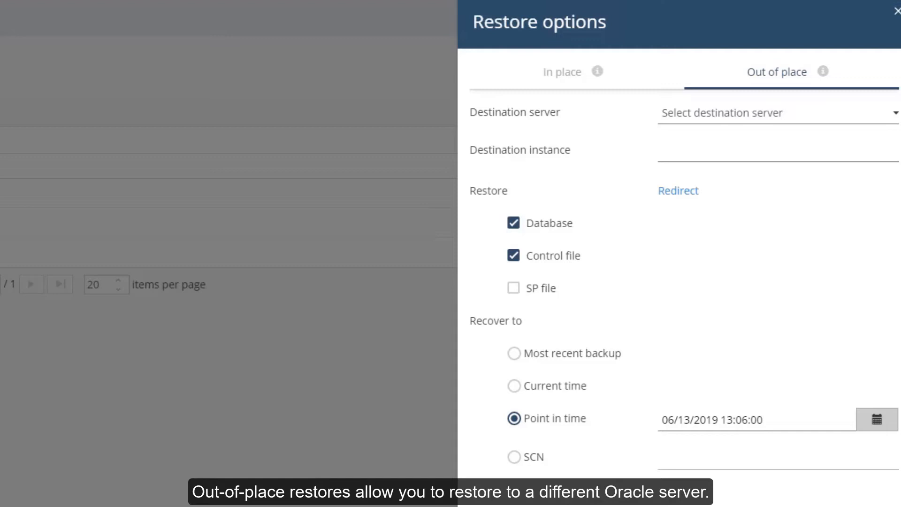
click(562, 71)
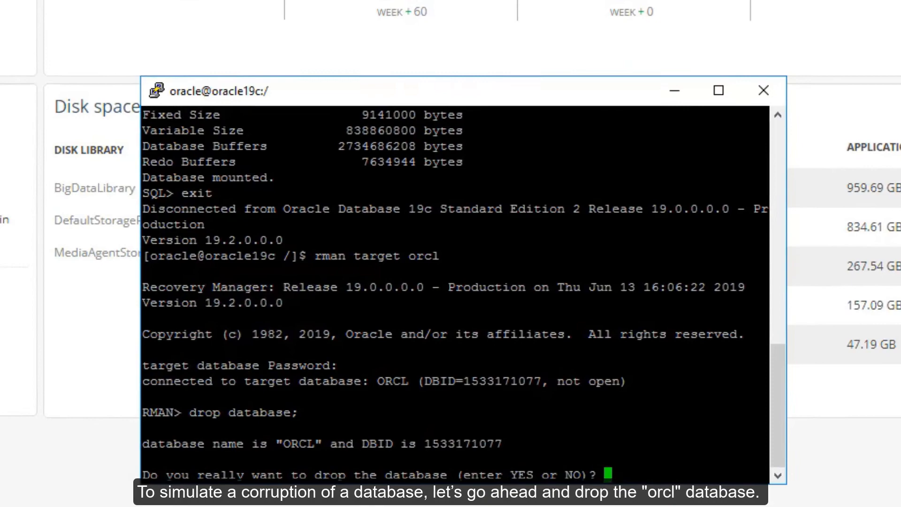
- Answer Y to confirm dropping the ORCL database in RMAN
text(Y)
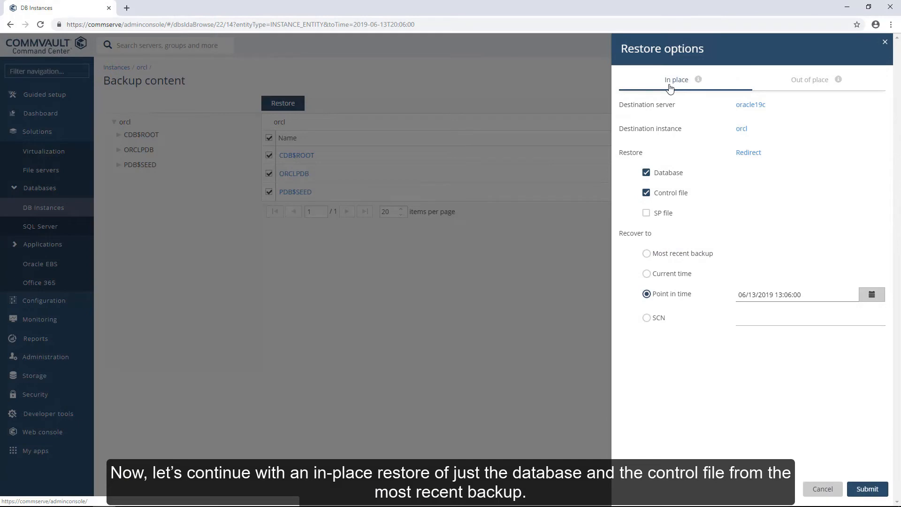
- Choose an in-place restore to oracle19c/orcl recovering to the most recent backup
click(645, 253)
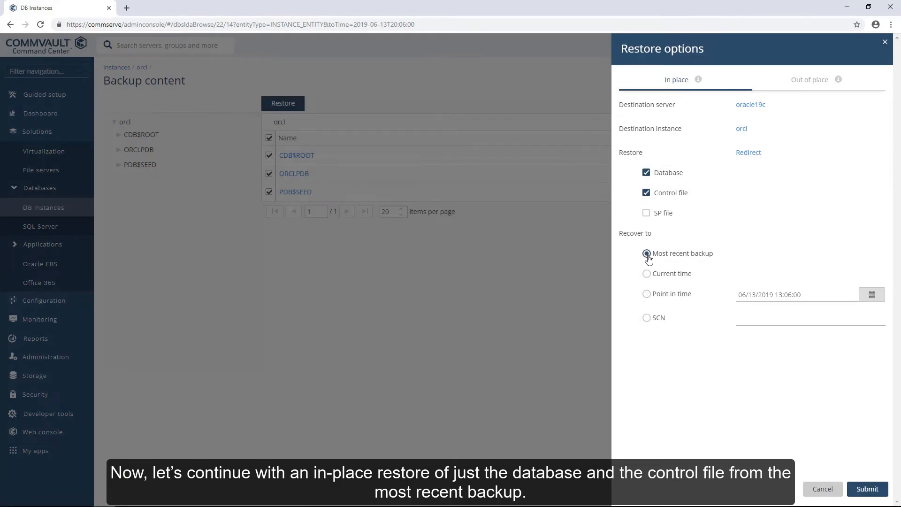
click(867, 488)
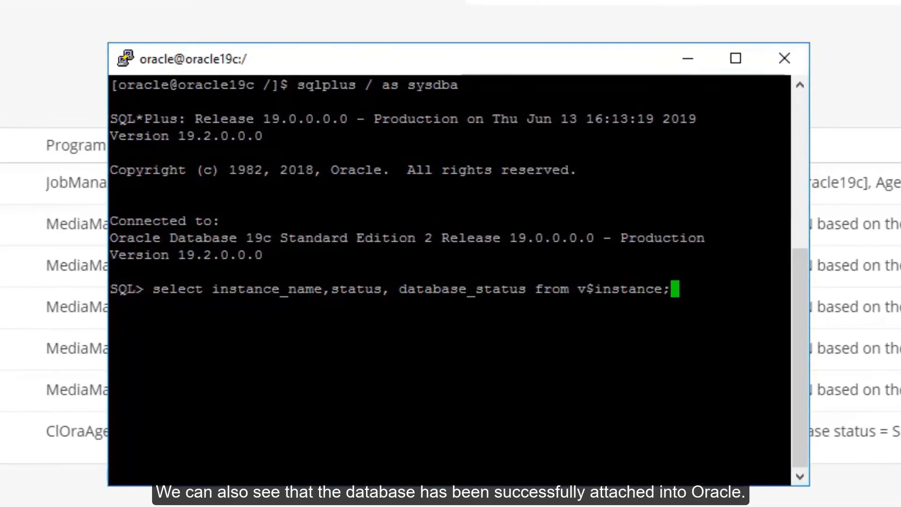
- Run the v$instance query showing orcl as OPEN and ACTIVE
key(Return)
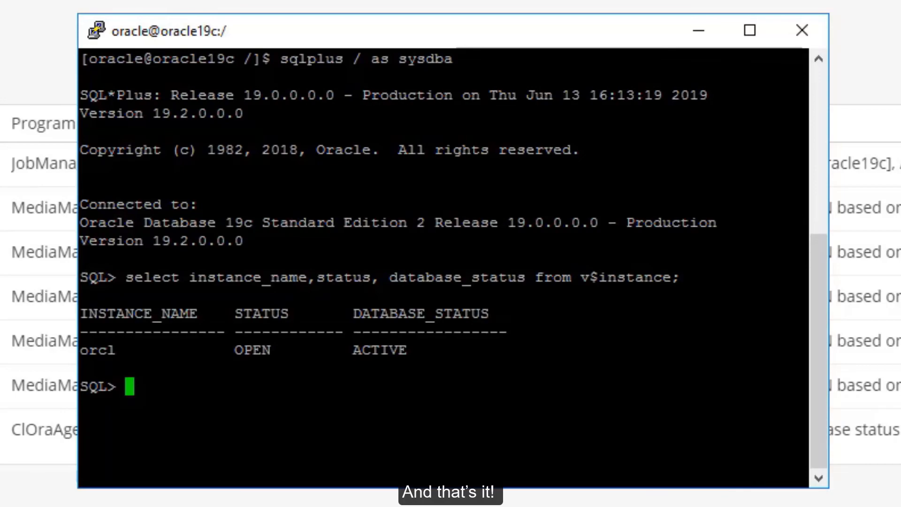